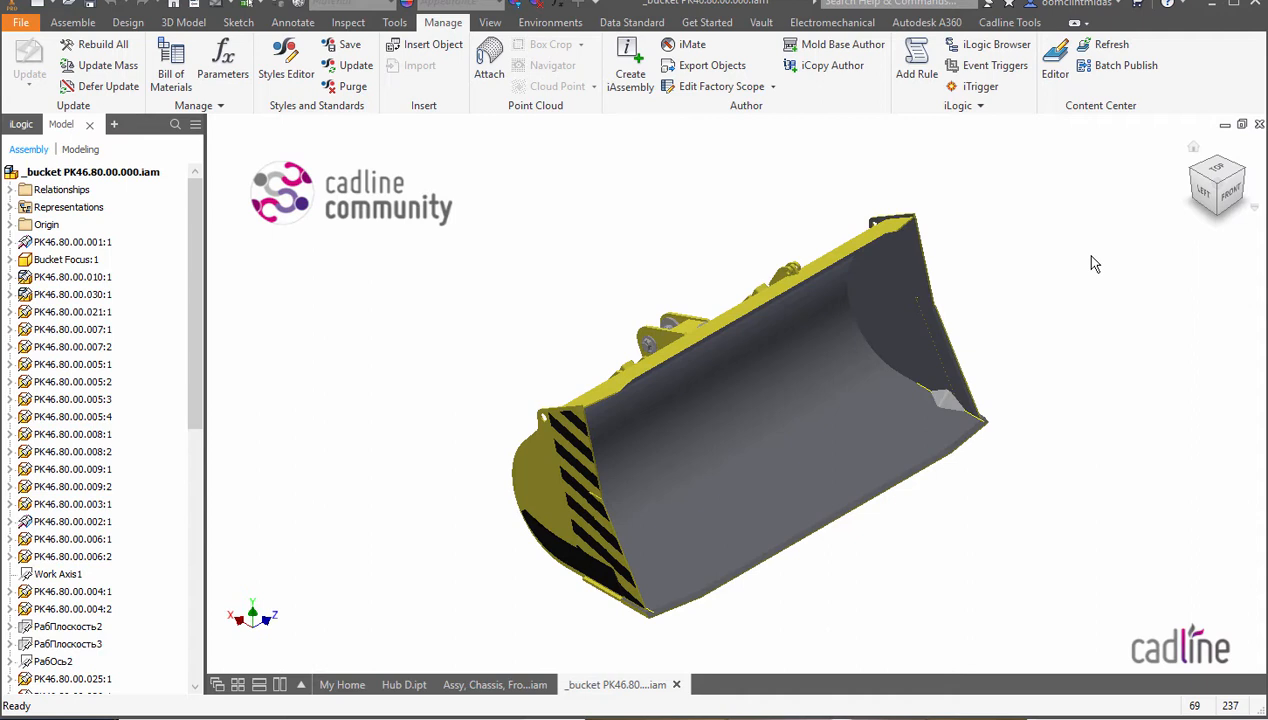
mouse_move(1031, 210)
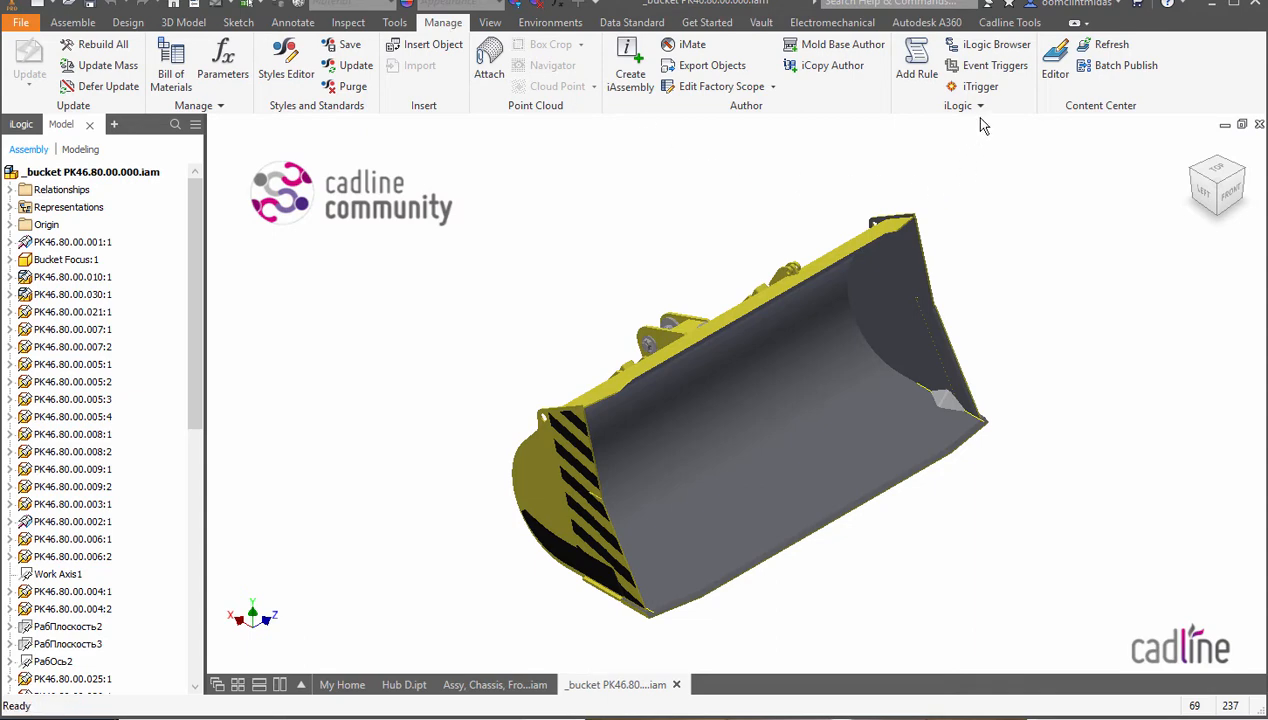
Open Event Triggers and review iLogic Security options, leaving all events enabled
left_click(1009, 65)
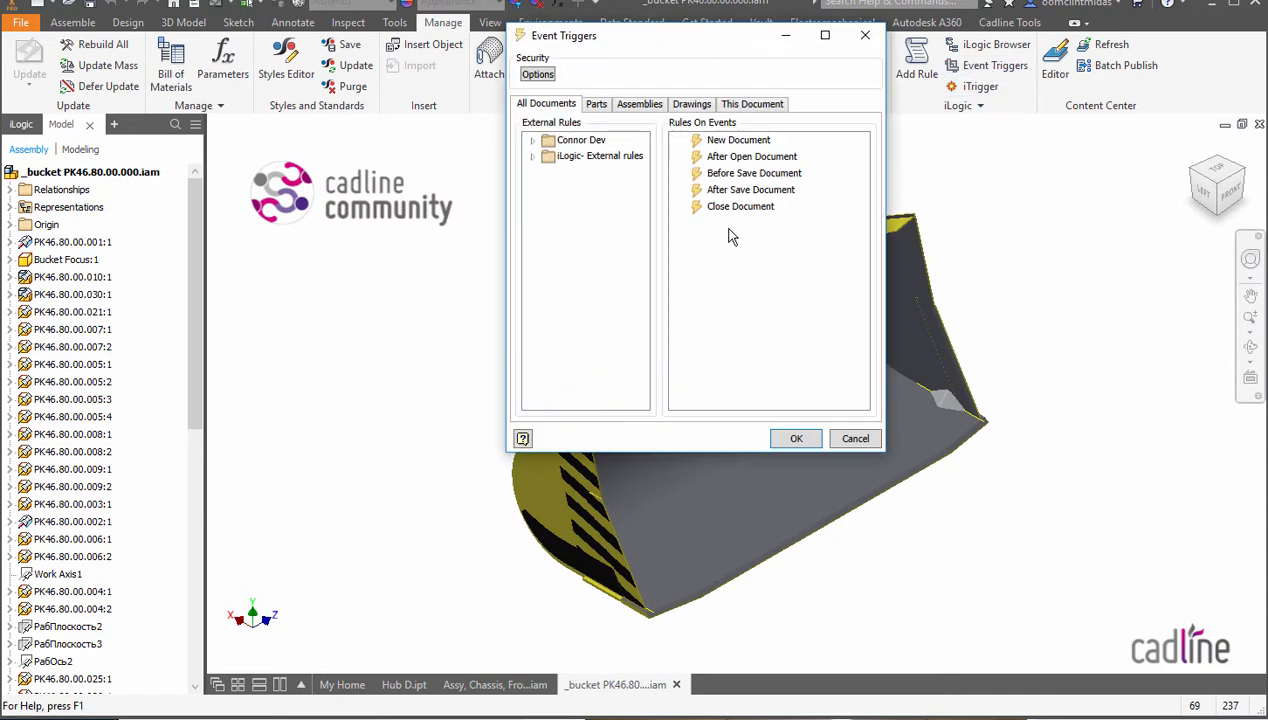
left_click(537, 74)
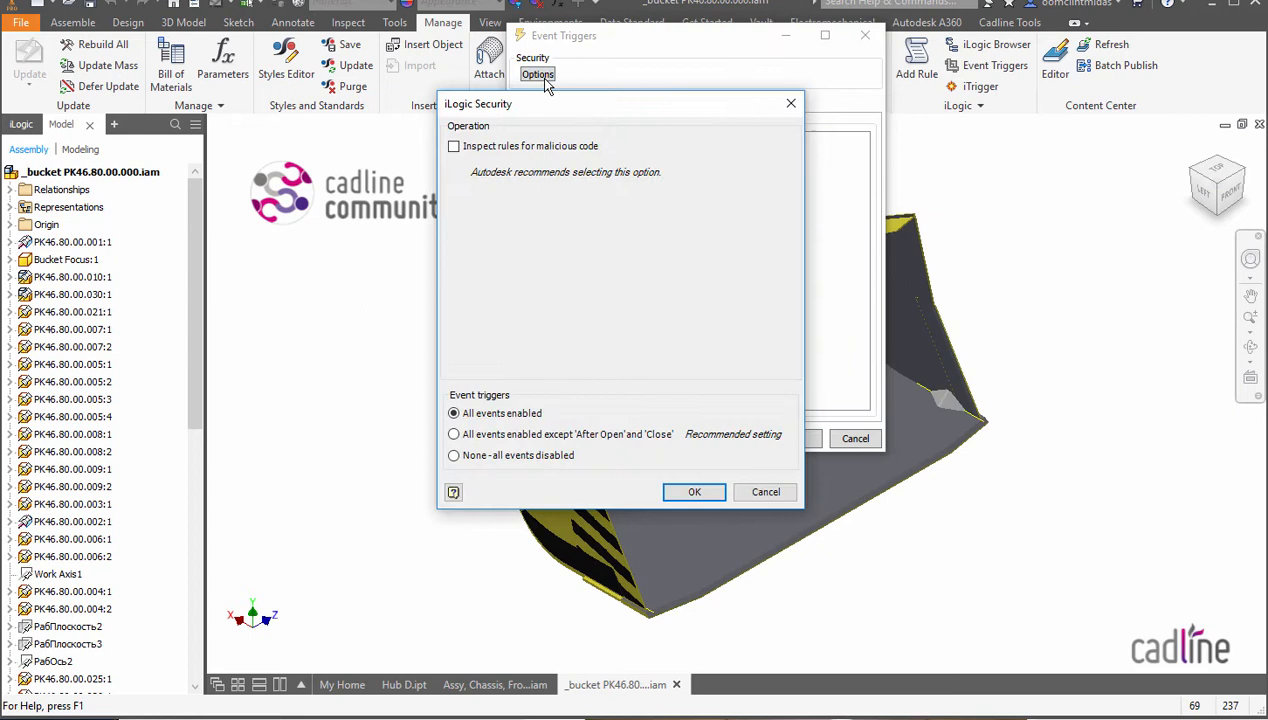
mouse_move(643, 311)
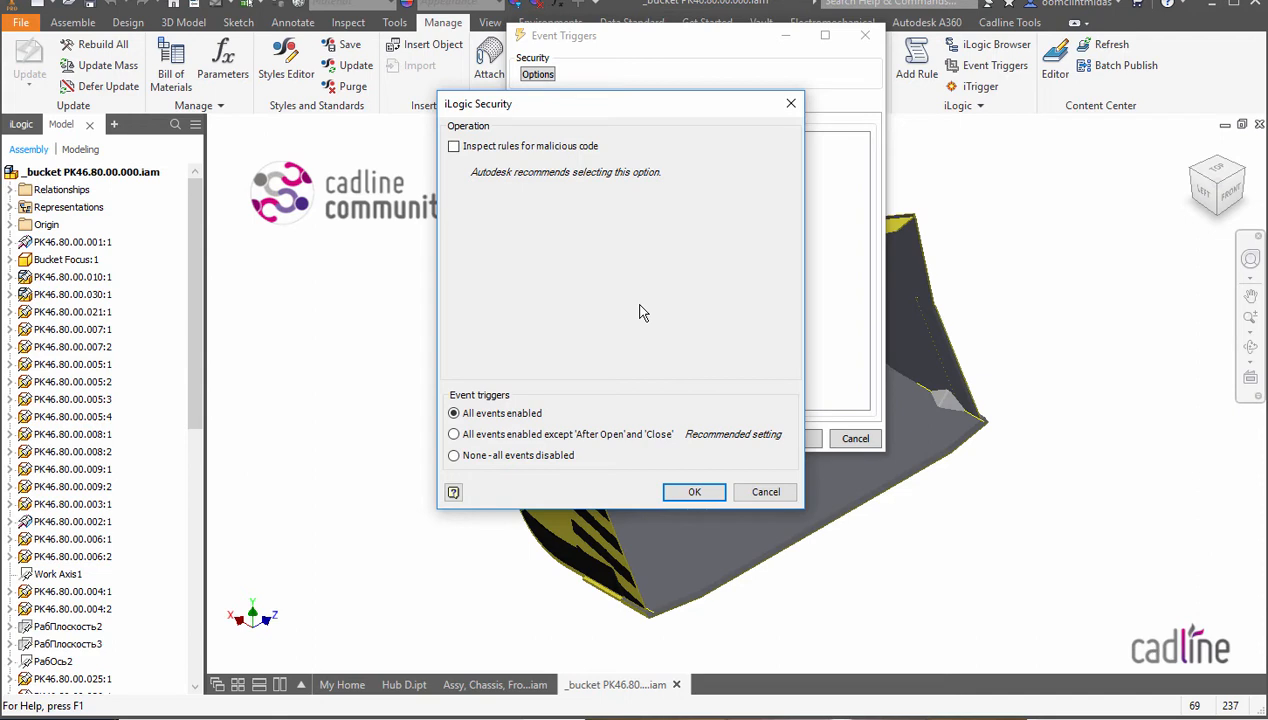
left_click(694, 492)
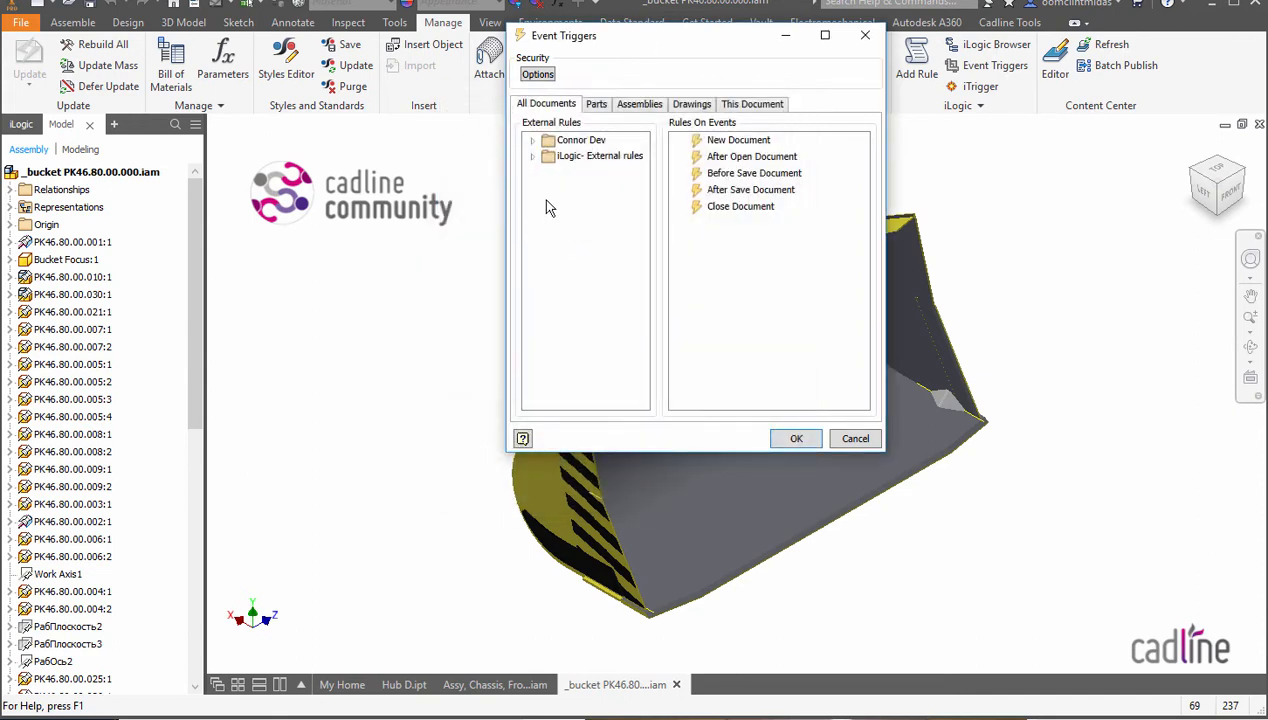
mouse_move(722, 140)
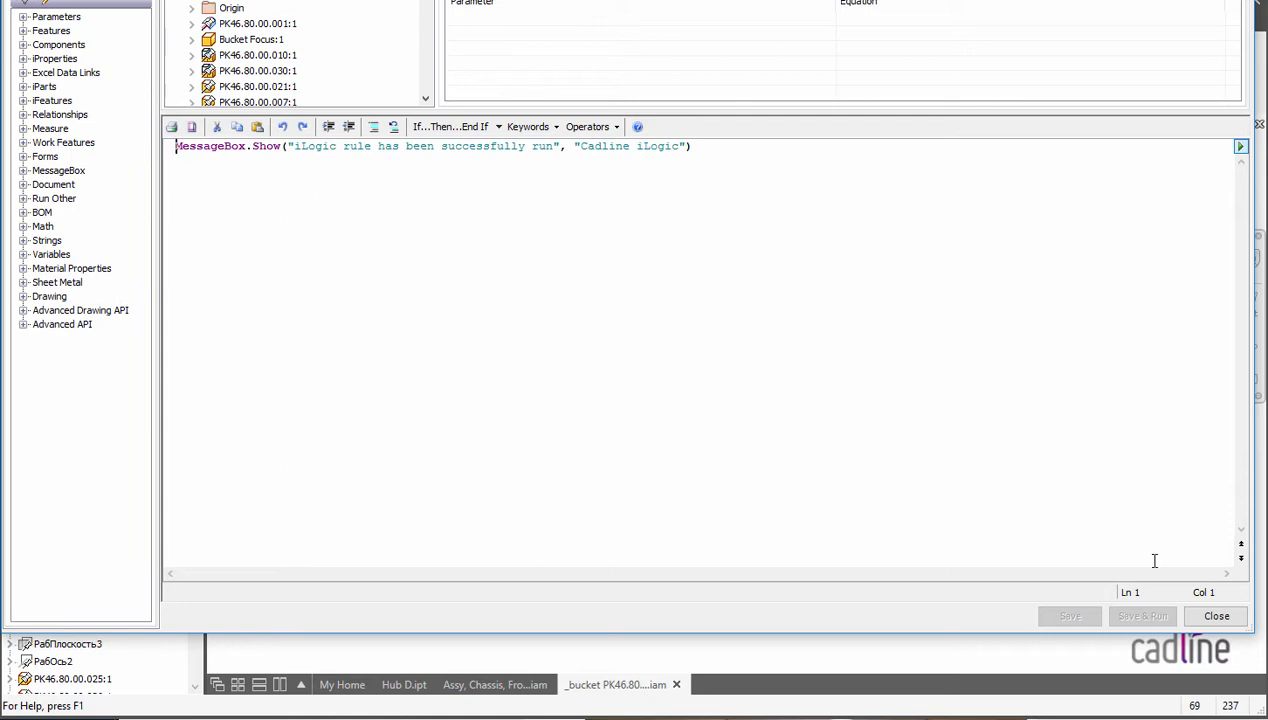
Close the Clint rule's message-box code and return to Event Triggers
left_click(992, 65)
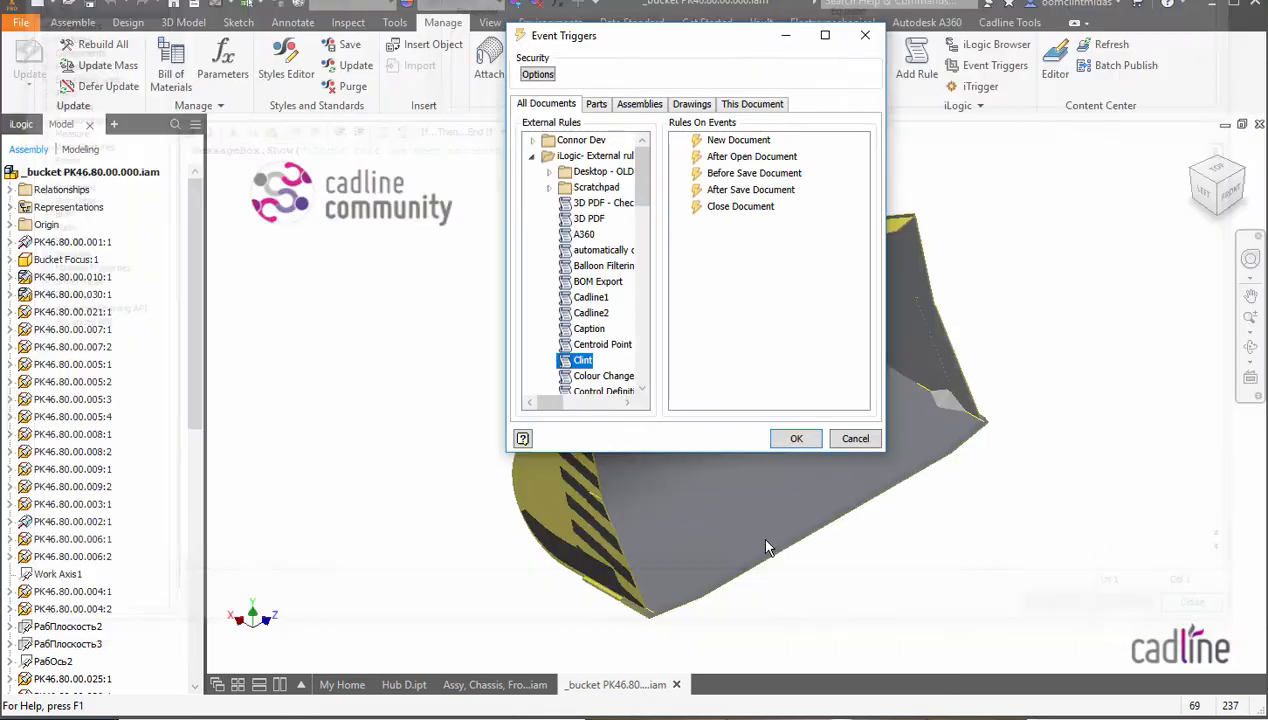
mouse_move(682, 207)
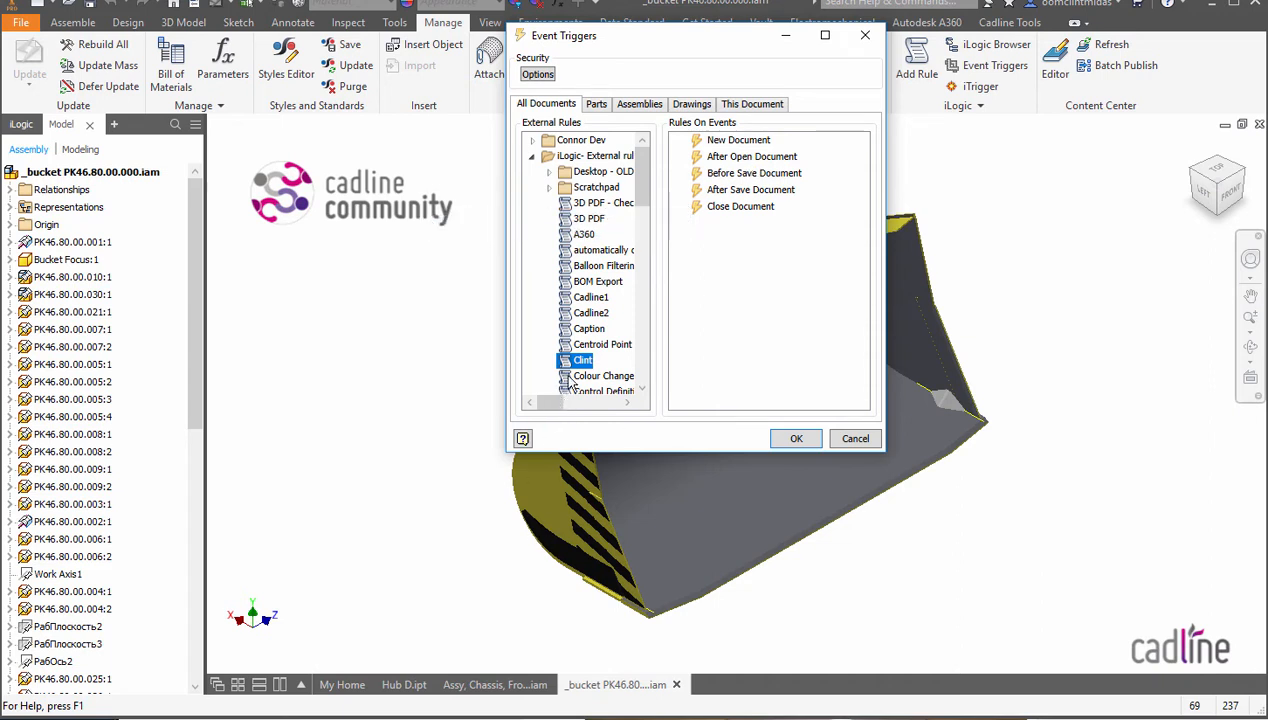
mouse_move(752, 104)
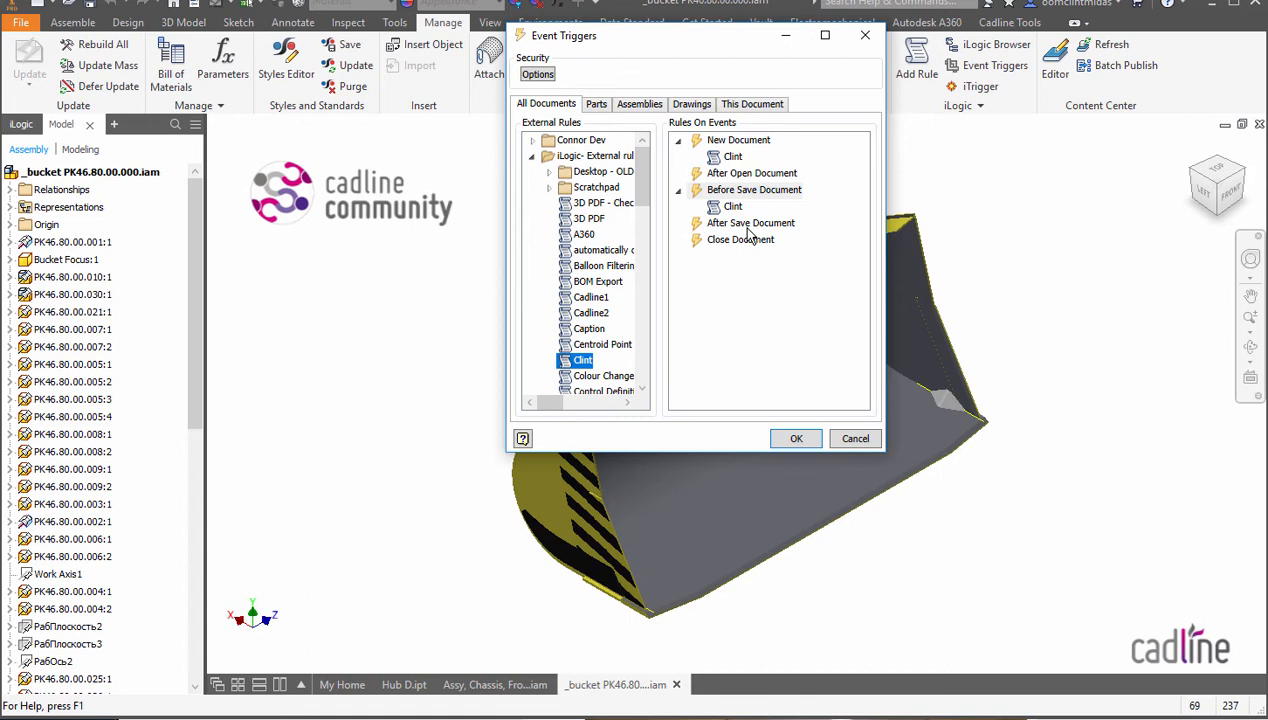
mouse_move(785, 152)
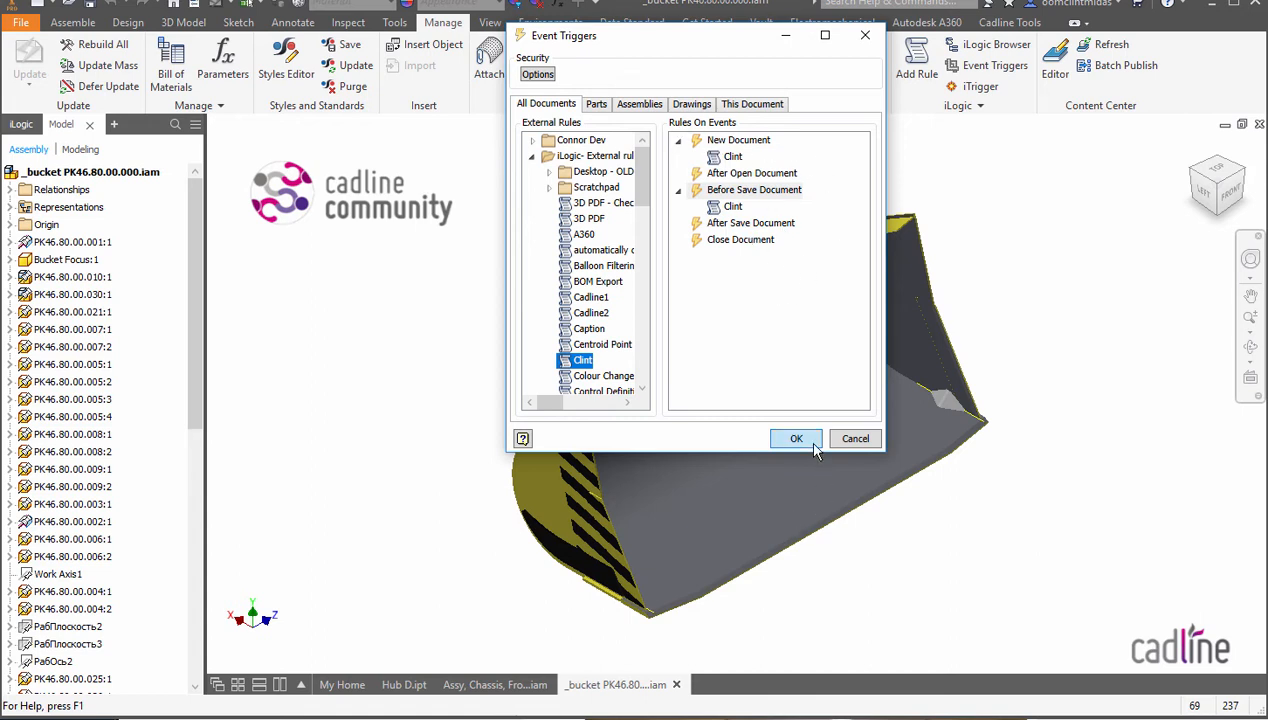
Confirm Clint assigned to New Document and Before Save Document events
left_click(796, 438)
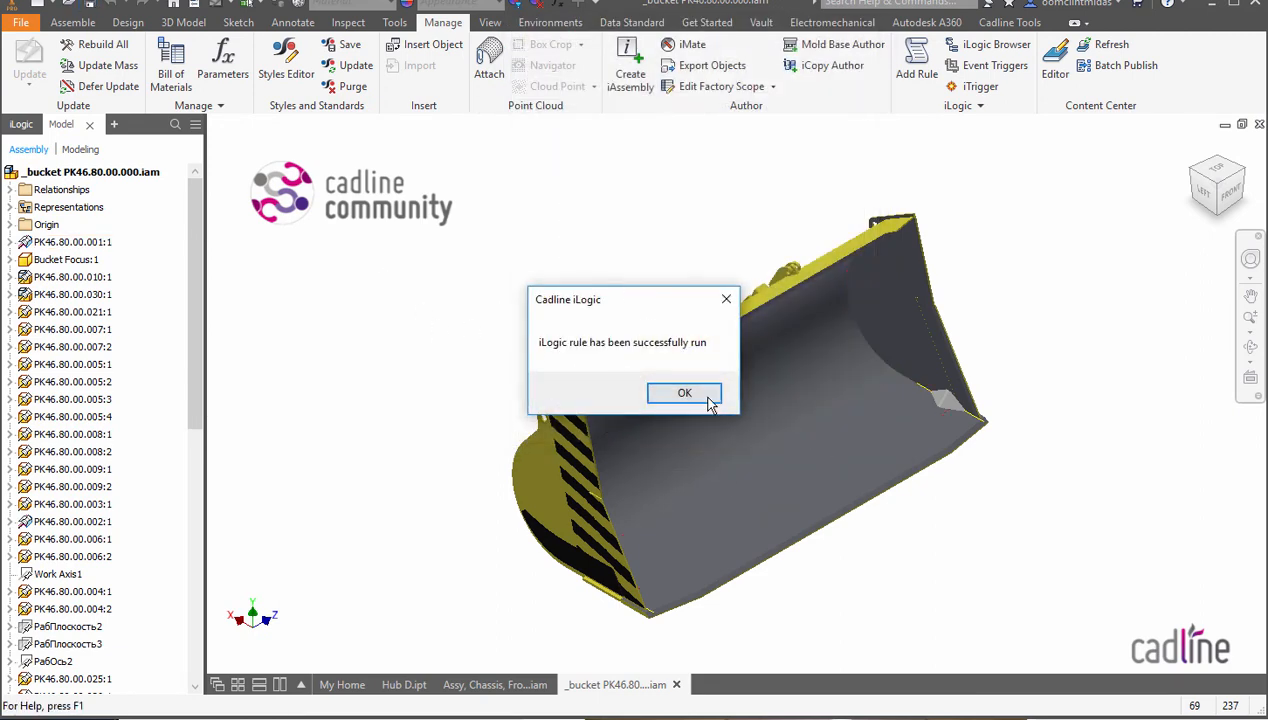
Dismiss Clint's success message, create a new part, and dismiss it again
left_click(684, 393)
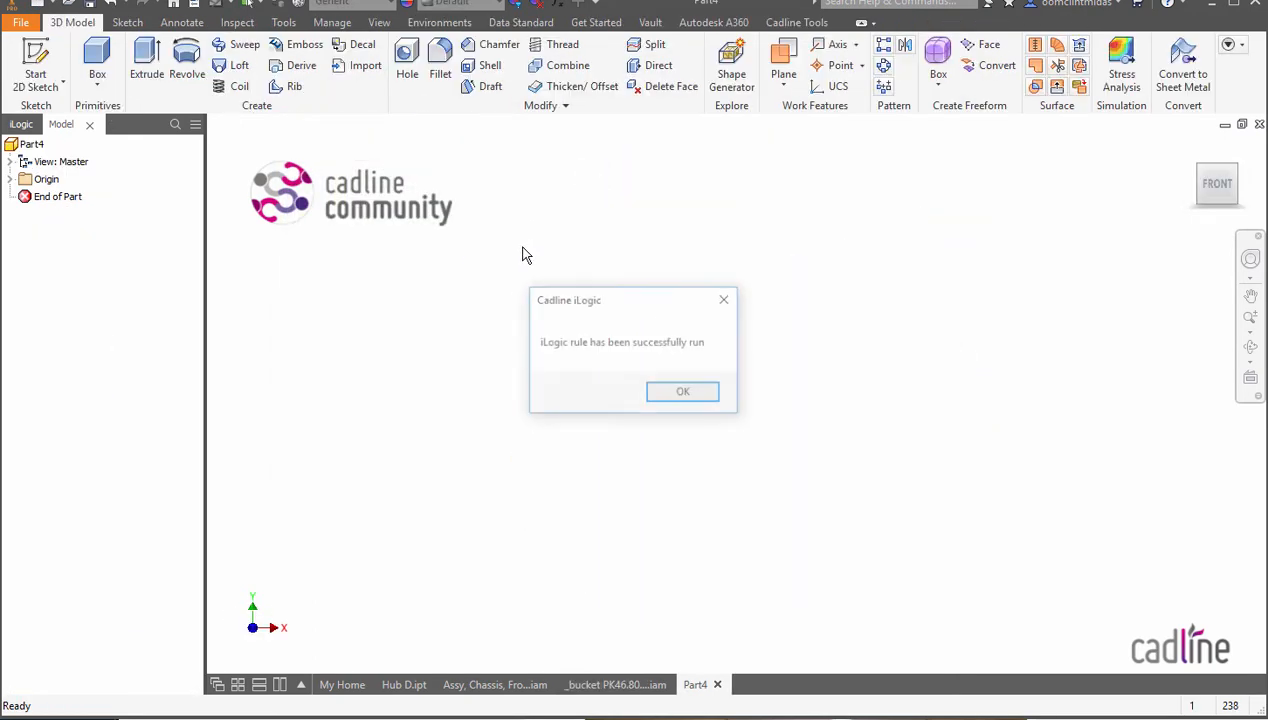
left_click(682, 391)
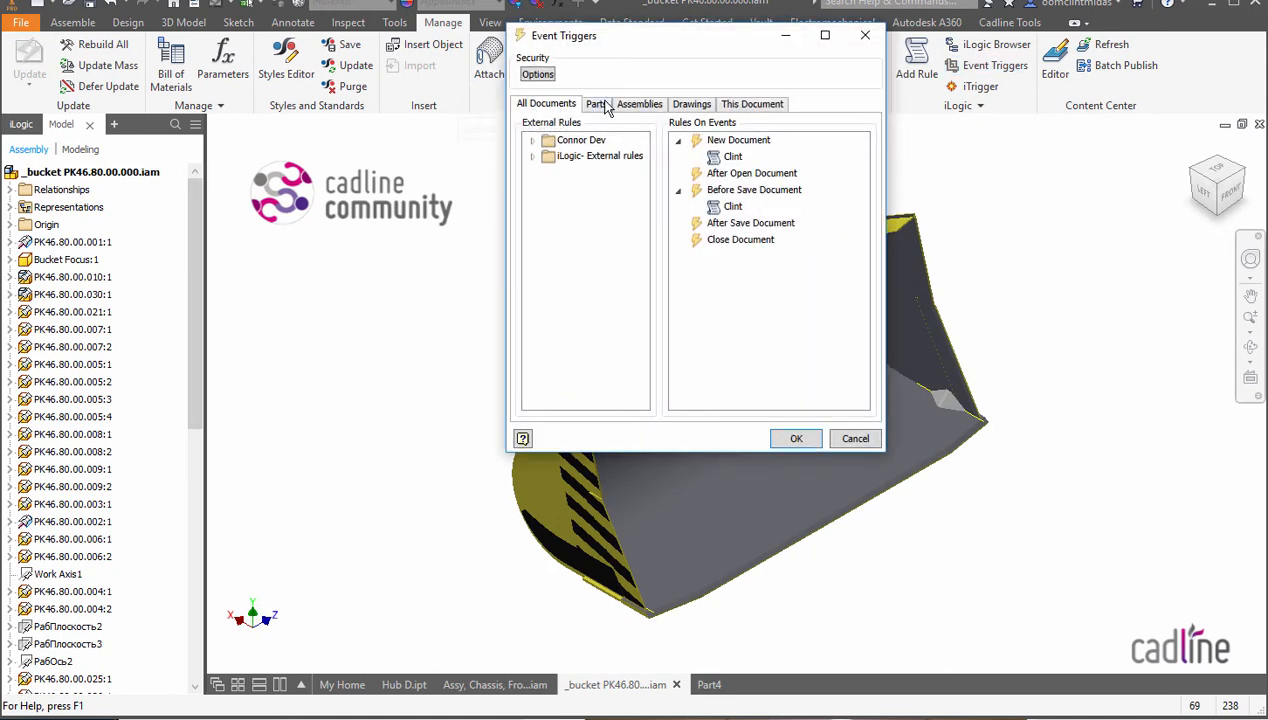
Check the Assemblies and Drawings trigger tabs for the inherited Clint rule
left_click(639, 103)
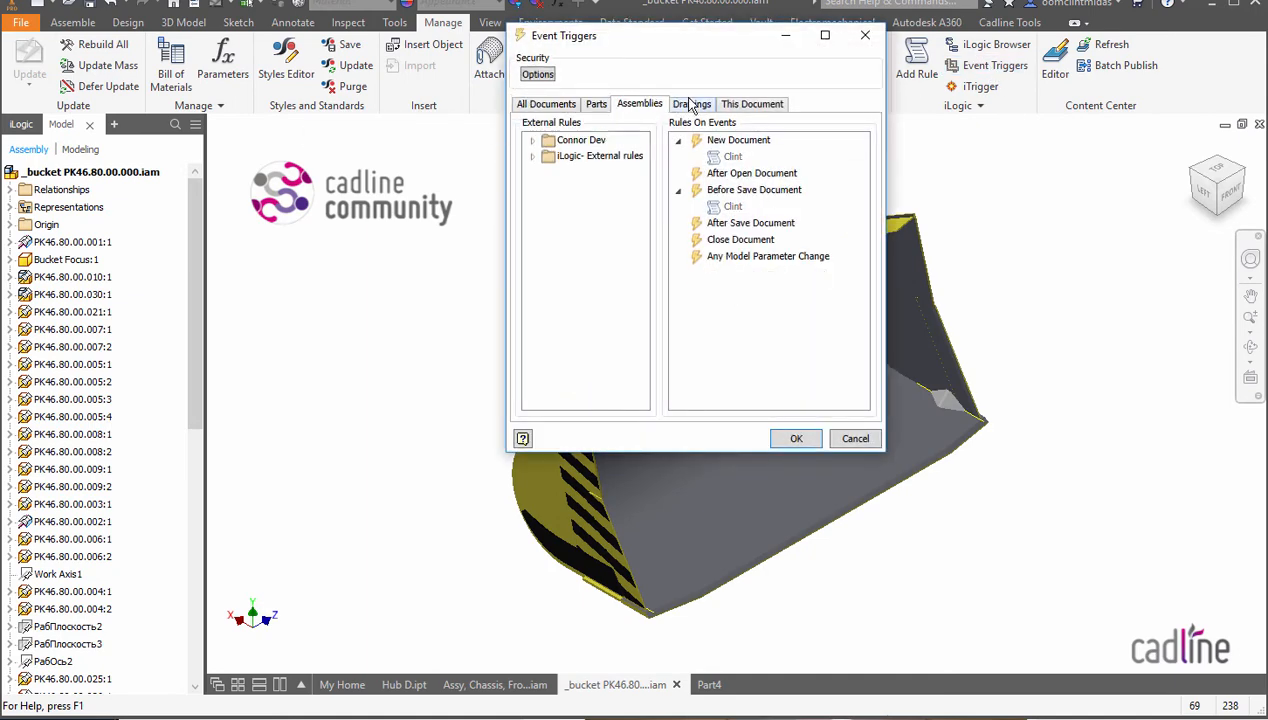
left_click(752, 104)
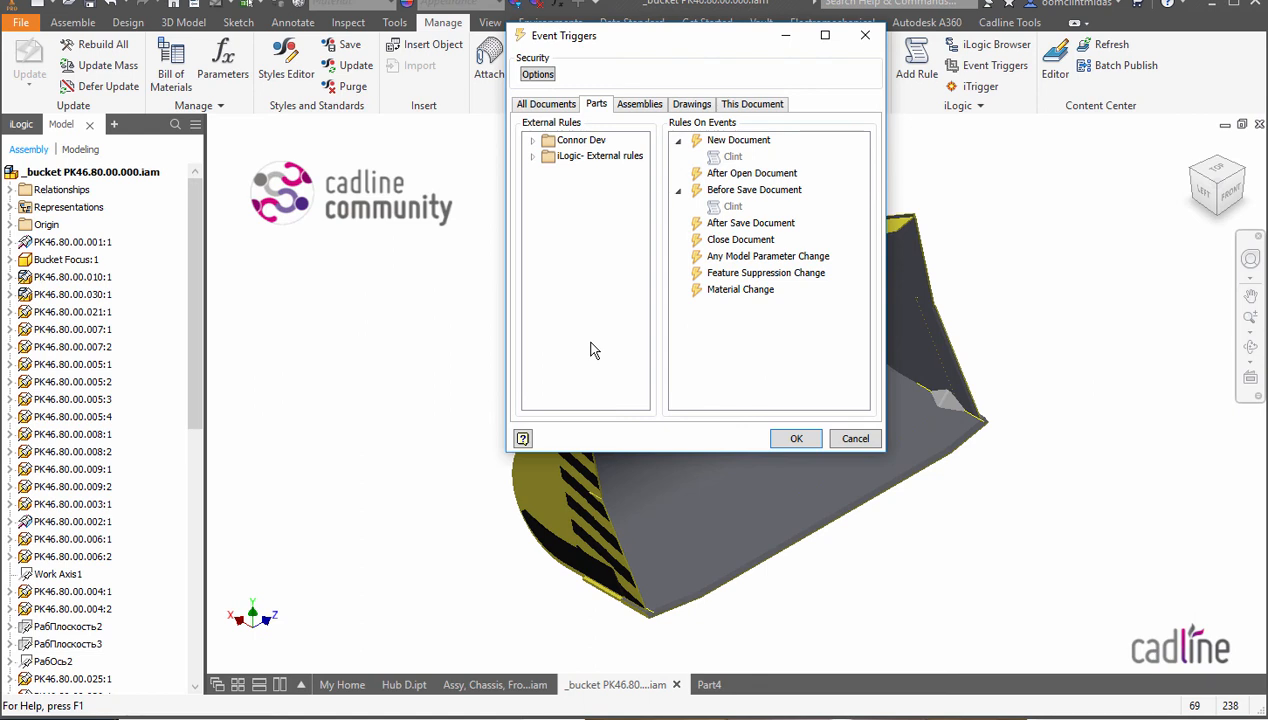
mouse_move(726, 373)
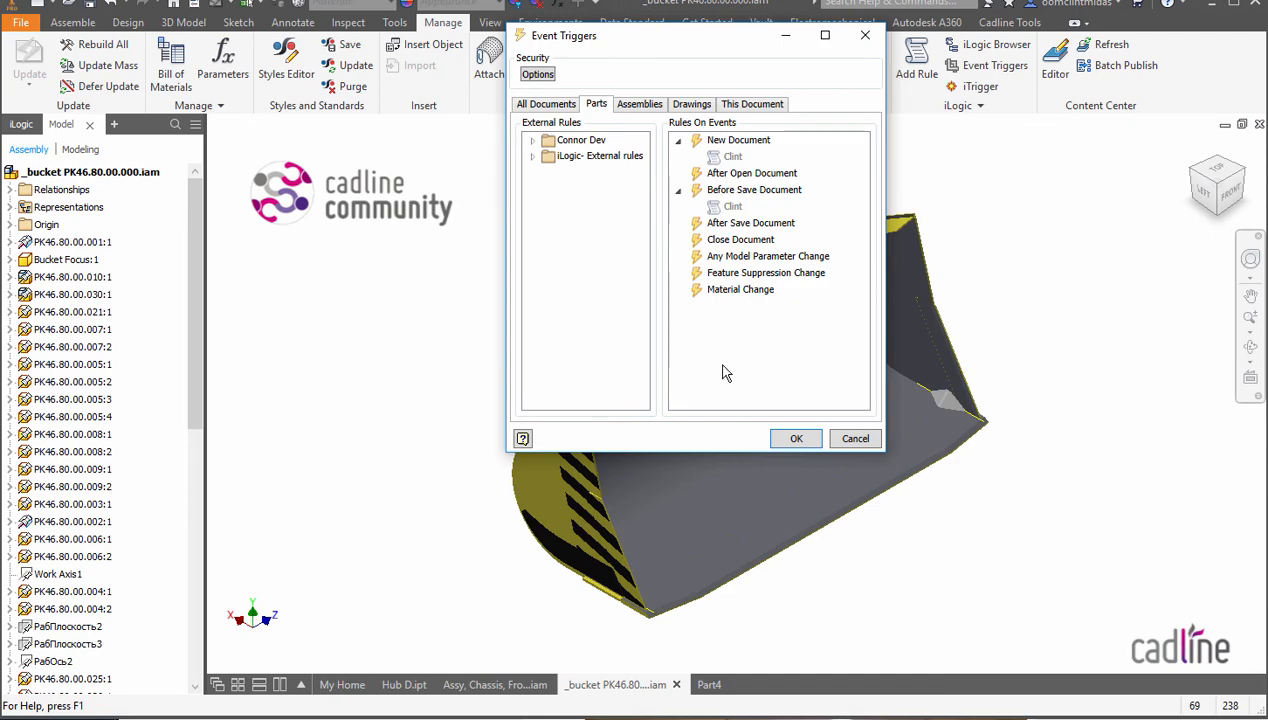